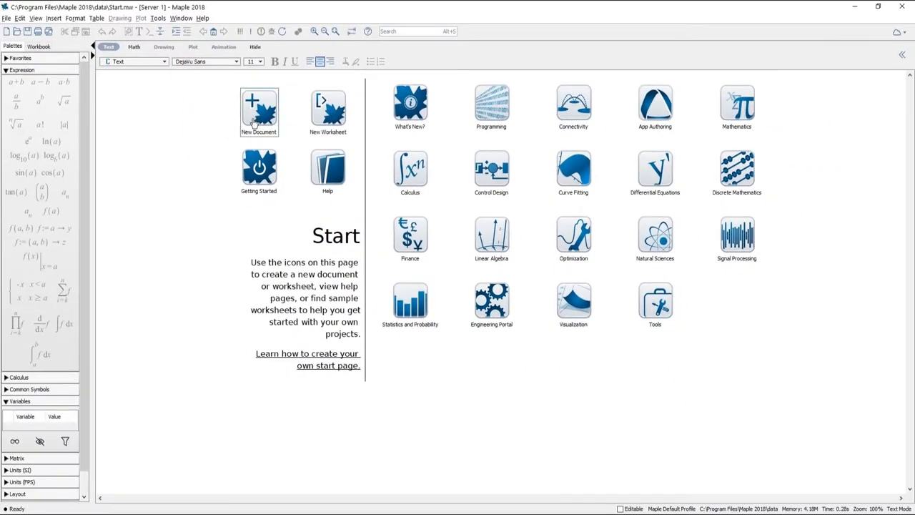
Begin a new blank Maple document from the Start page
left_click(259, 111)
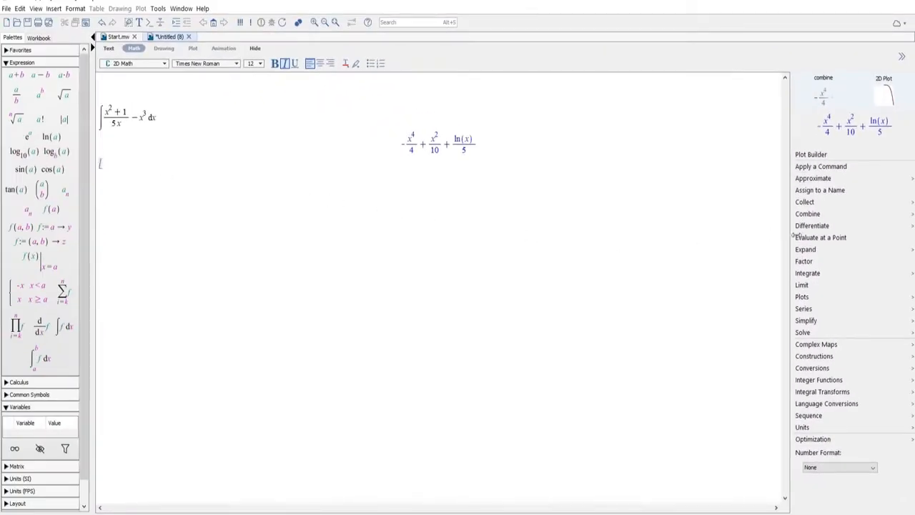
Differentiate the integral's result x⁴/4 + x²/10 + ln(x)/5 with respect to x
left_click(812, 226)
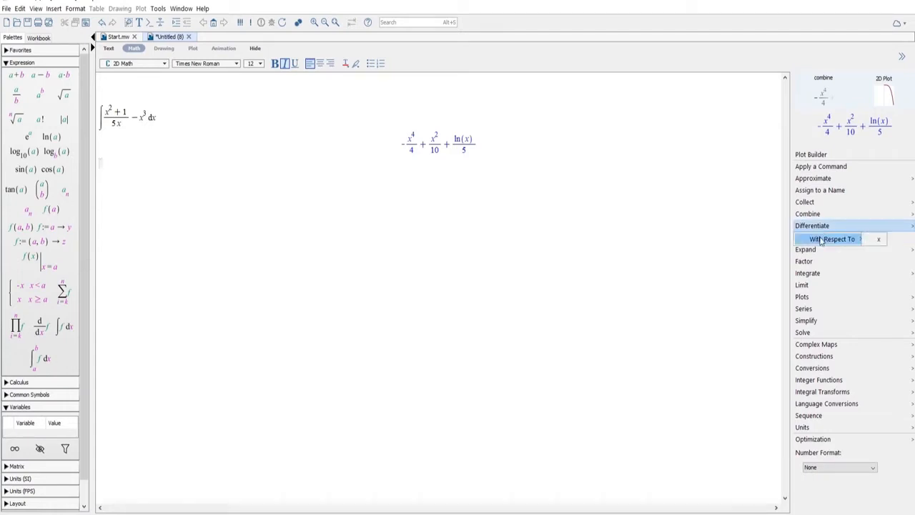
left_click(832, 239)
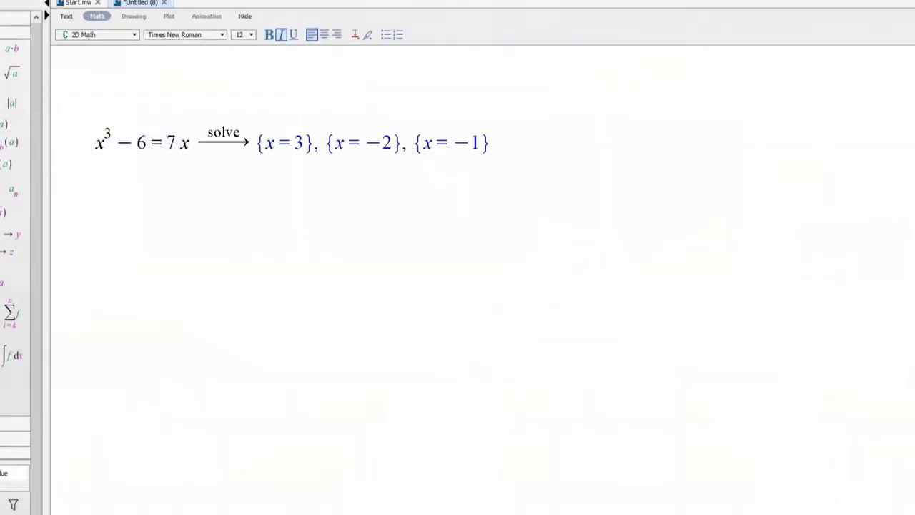
Enter the equation x³ − 6 = 7x and solve it to x = 3, x = −2, x = −1
type("43432547")
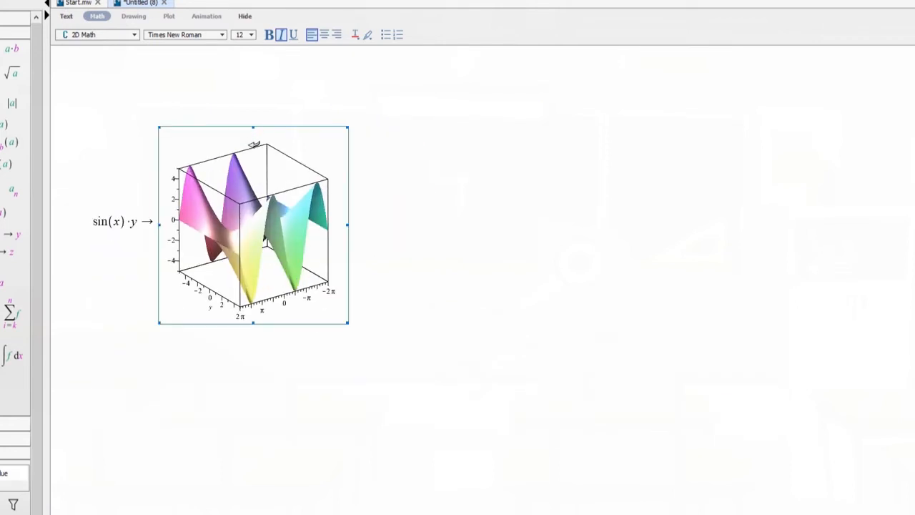
Rotate the 3D surface plot of sin(x)·y to a new viewing angle
left_click_drag(254, 143, 251, 269)
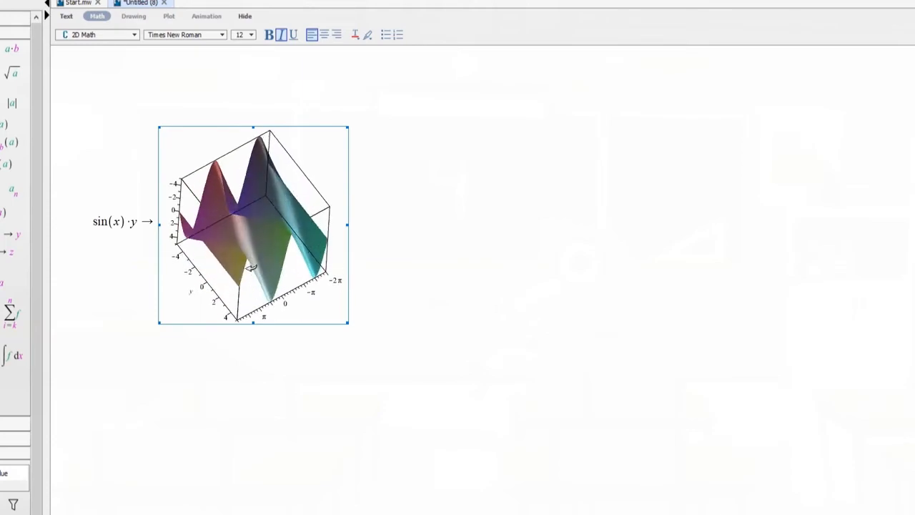